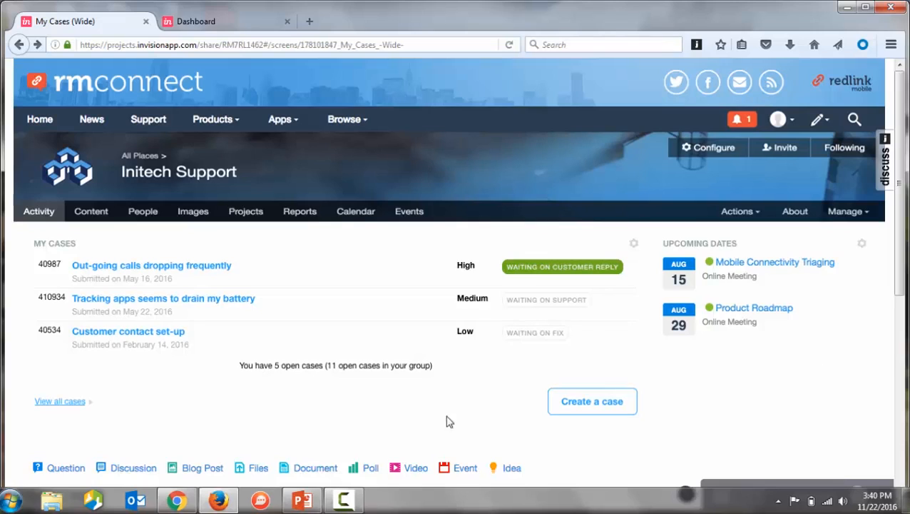
pyautogui.moveTo(77, 405)
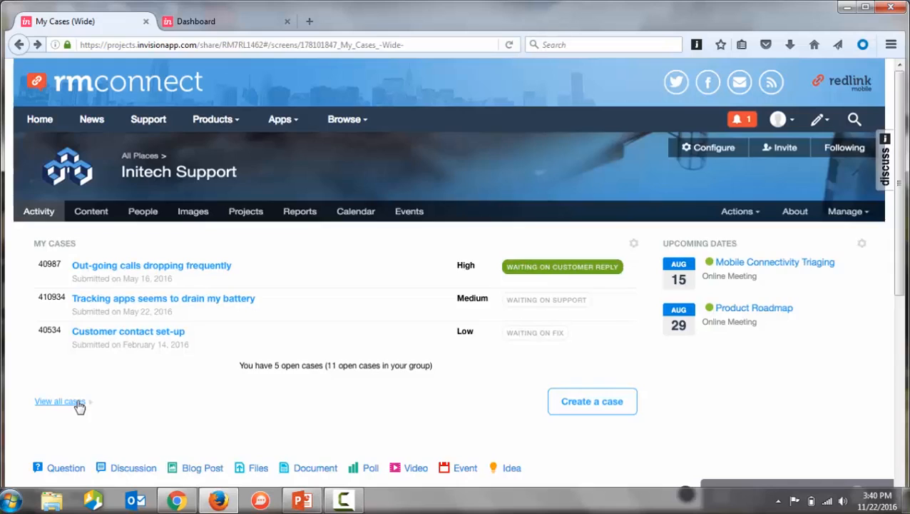
# Follow 'View all cases' to the Case Dashboard listing three open cases of eleven
pyautogui.click(60, 401)
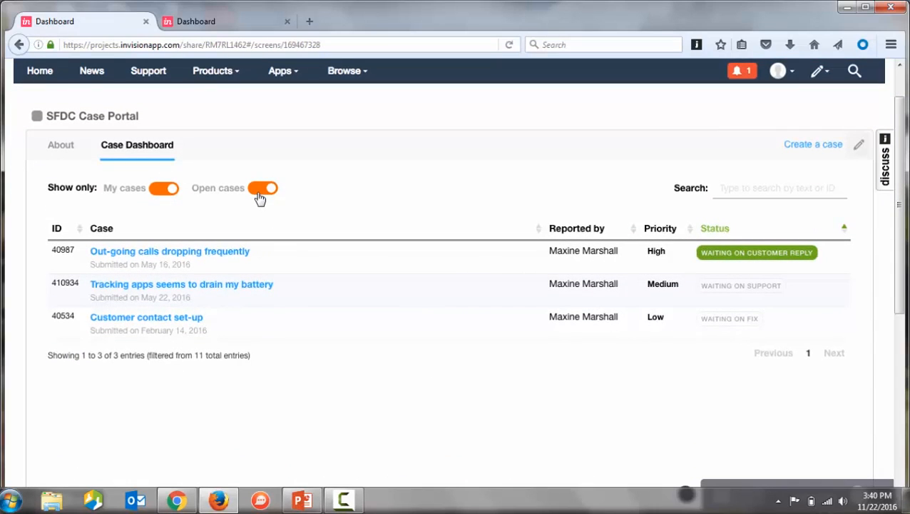
# Switch off the 'Open cases' filter so five cases, two closed, are listed
pyautogui.click(263, 187)
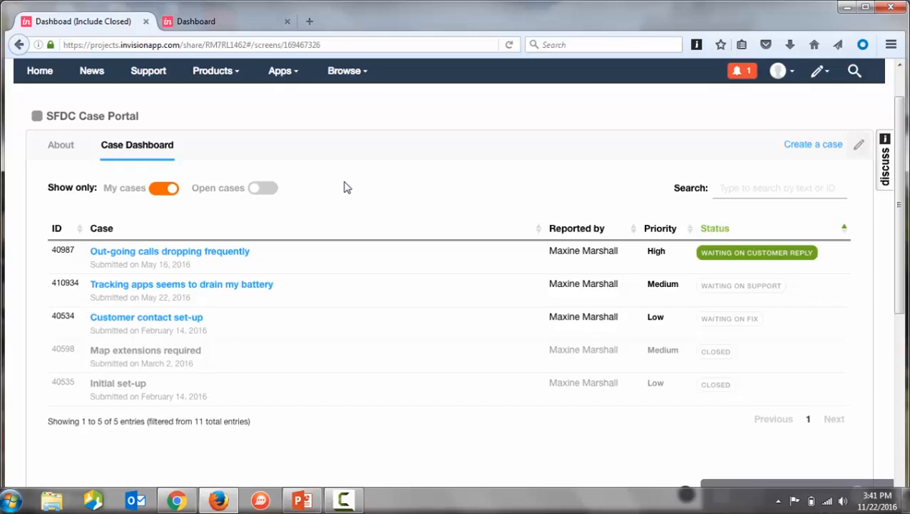
pyautogui.moveTo(240, 251)
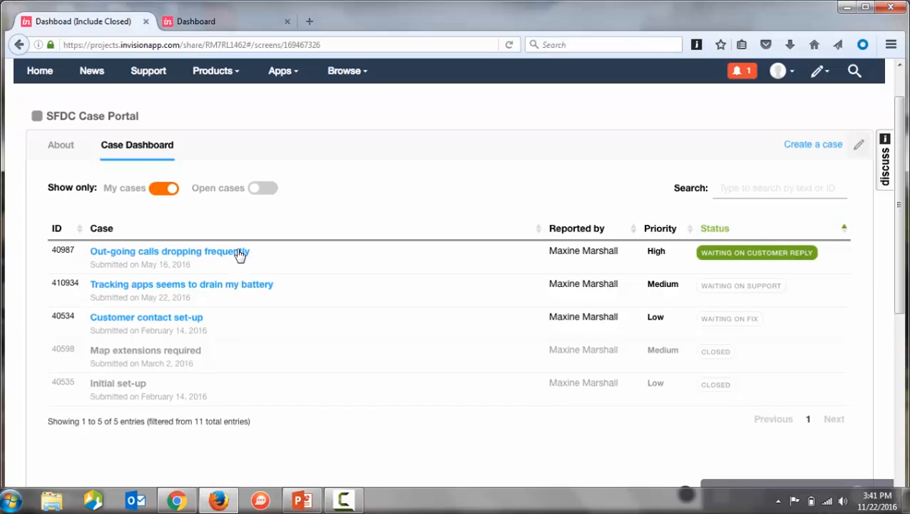
# View the detail page of case #40602 'Out-going calls dropping frequently' with its description and priority
pyautogui.click(170, 251)
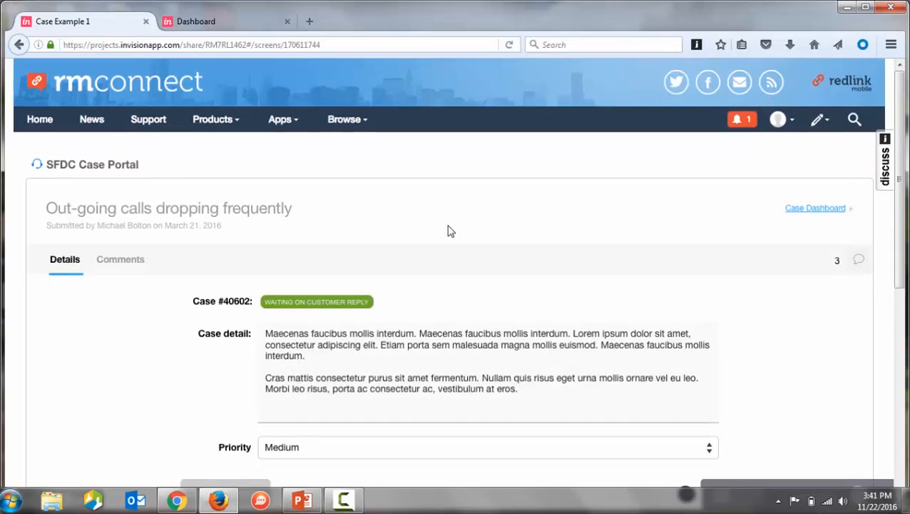
pyautogui.scroll(-3)
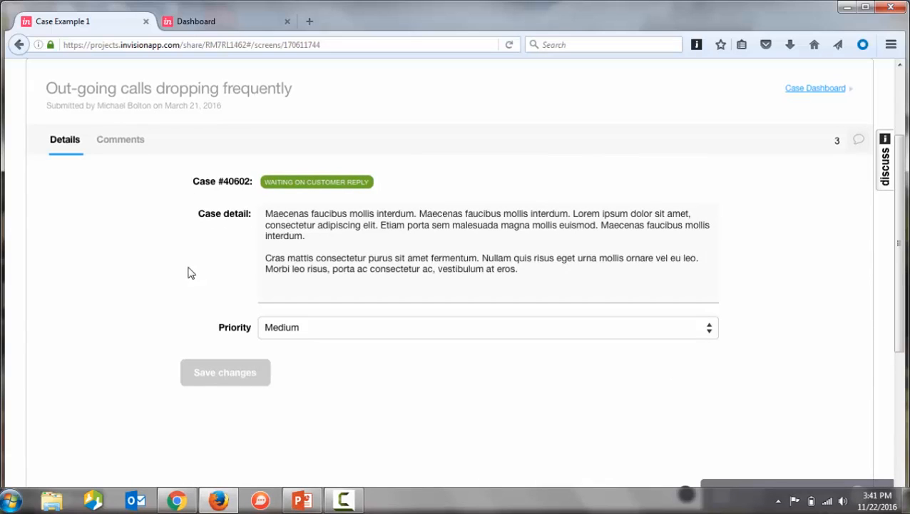
pyautogui.moveTo(167, 247)
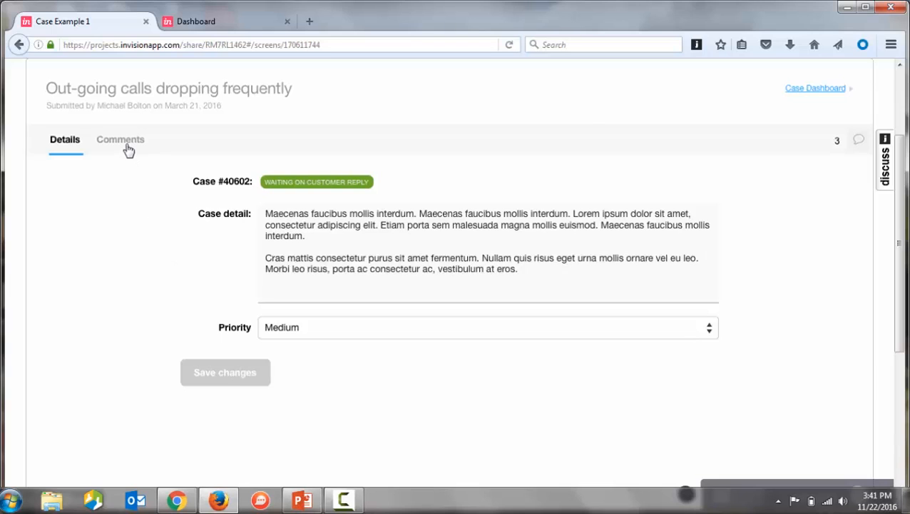
# Post the comment 'Thanks, I have verified the fix in testing. What's the next step for fixing this in p...' on the case
pyautogui.click(120, 139)
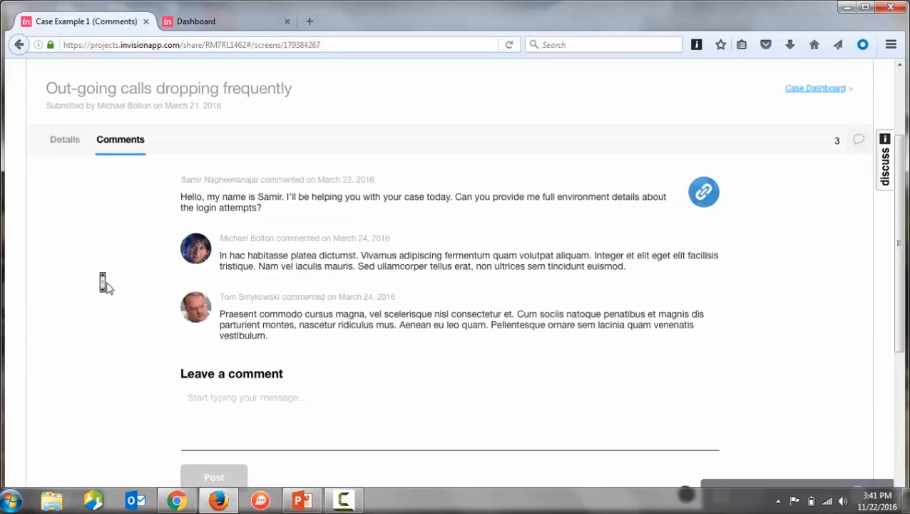
pyautogui.scroll(-3)
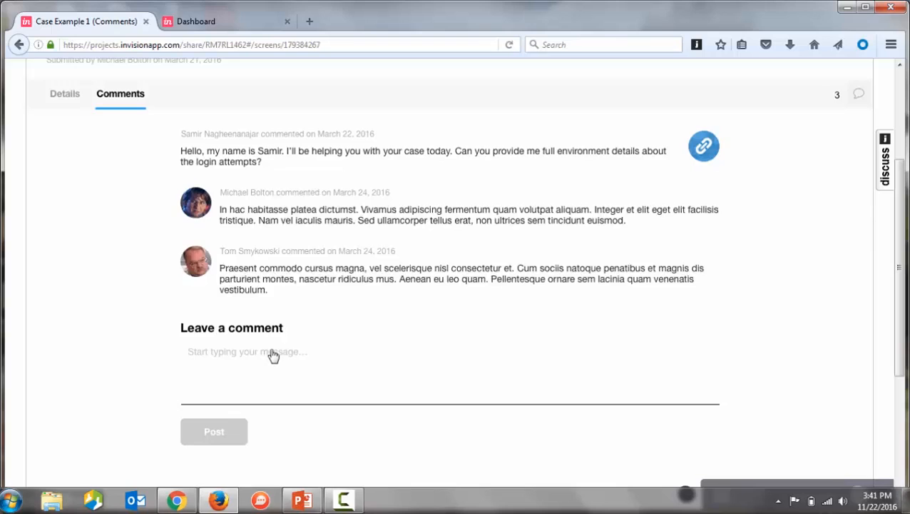
pyautogui.write("Thanks, I have verified the fix in testing. What's the next step for fixing this in production?")
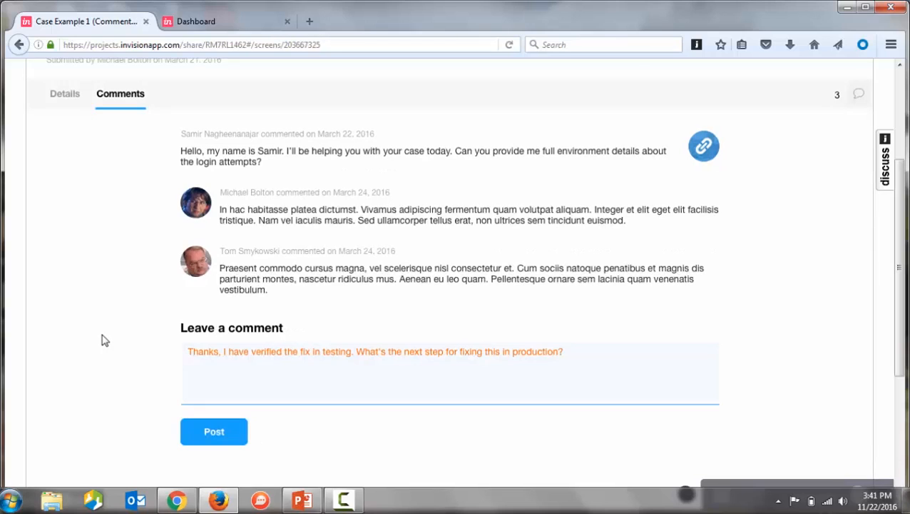
pyautogui.moveTo(225, 445)
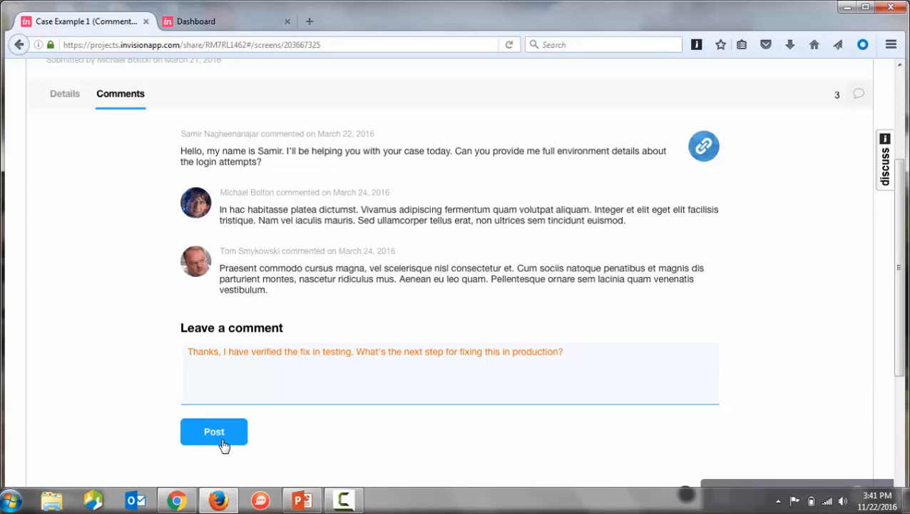
pyautogui.click(214, 431)
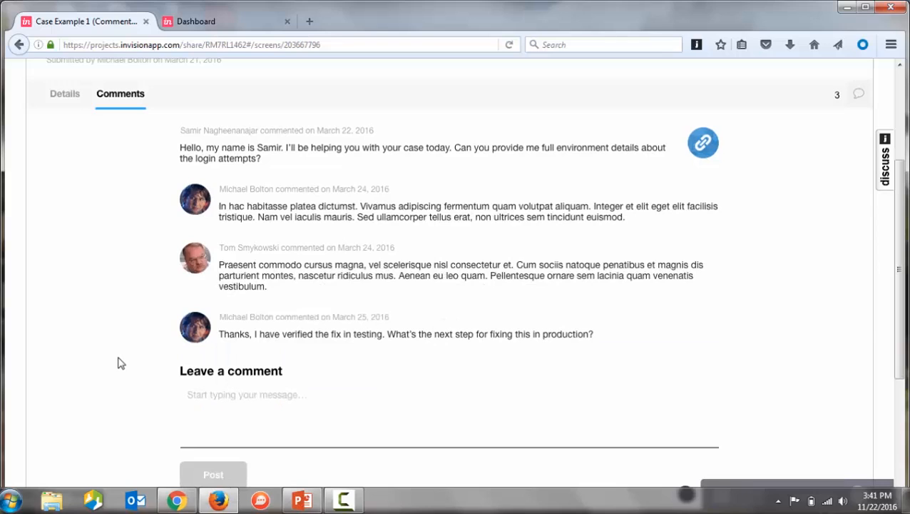
pyautogui.moveTo(118, 324)
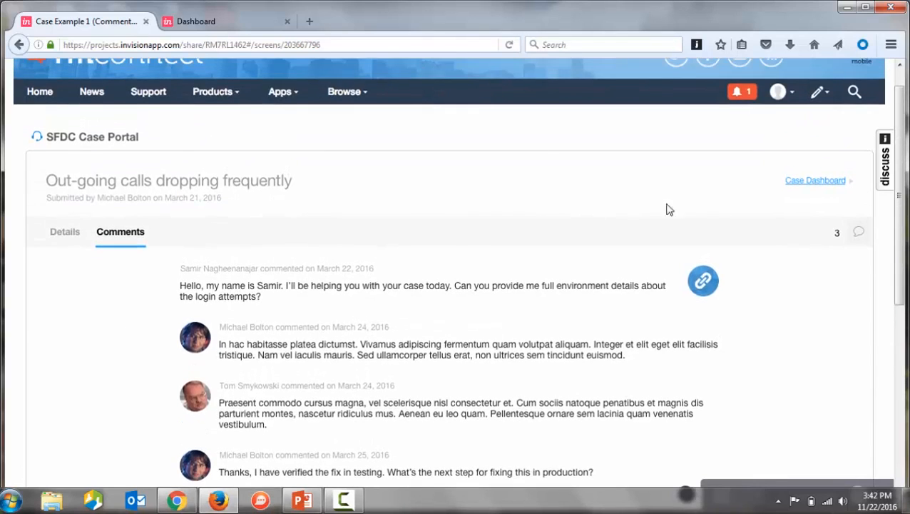
# Return to the dashboard and start a new support case, reviewing the help resources below the empty subject
pyautogui.click(815, 180)
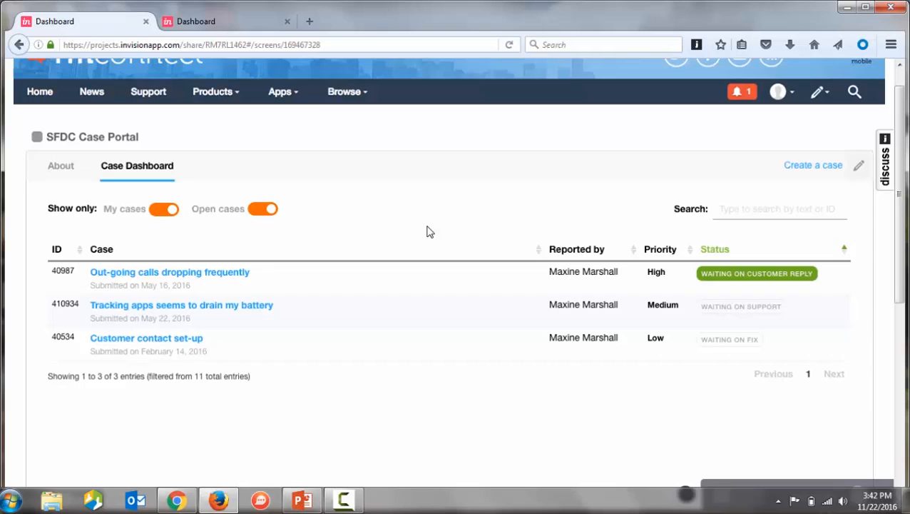
pyautogui.click(812, 165)
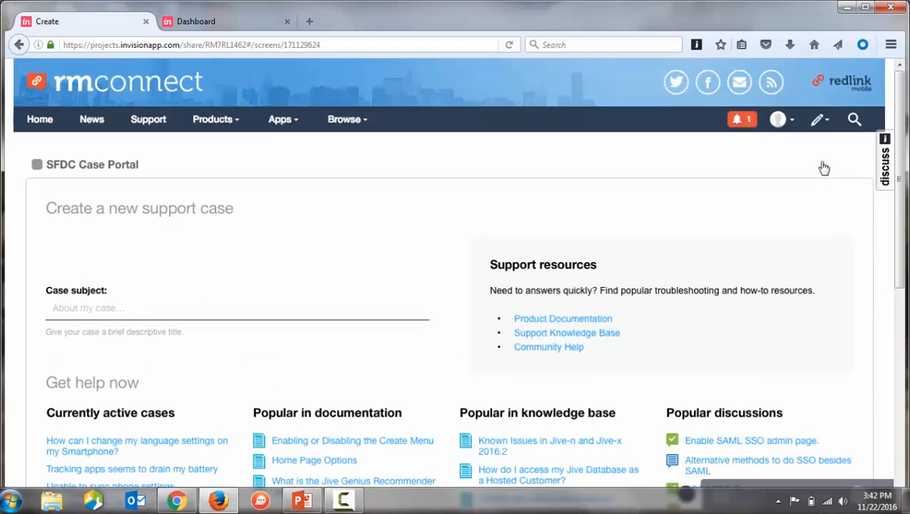
pyautogui.scroll(-3)
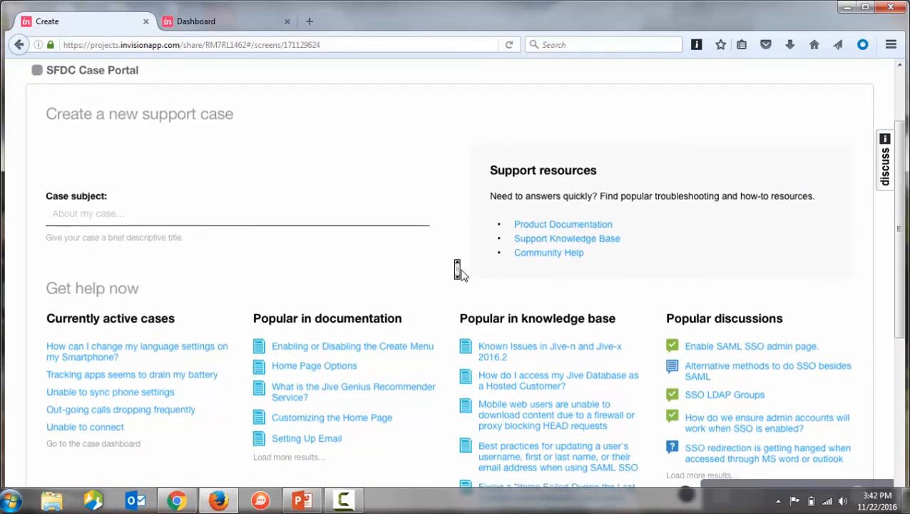
pyautogui.scroll(-3)
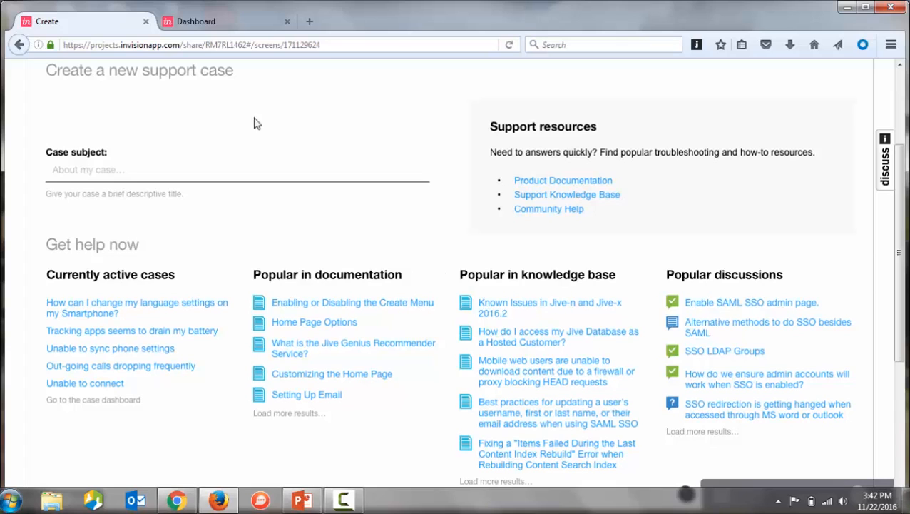
pyautogui.moveTo(141, 171)
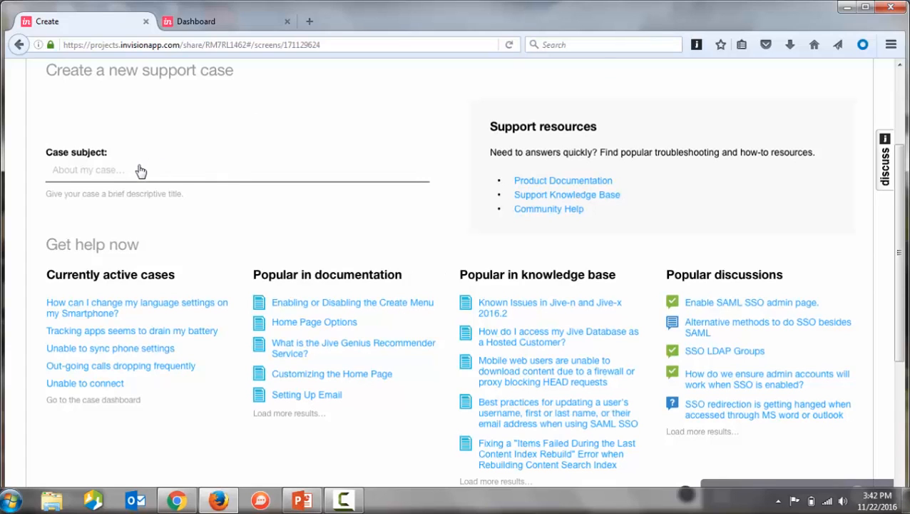
# Enter 'SSO' as the case subject and review the SSO similar cases, documentation, articles and discussions
pyautogui.write('SSO')
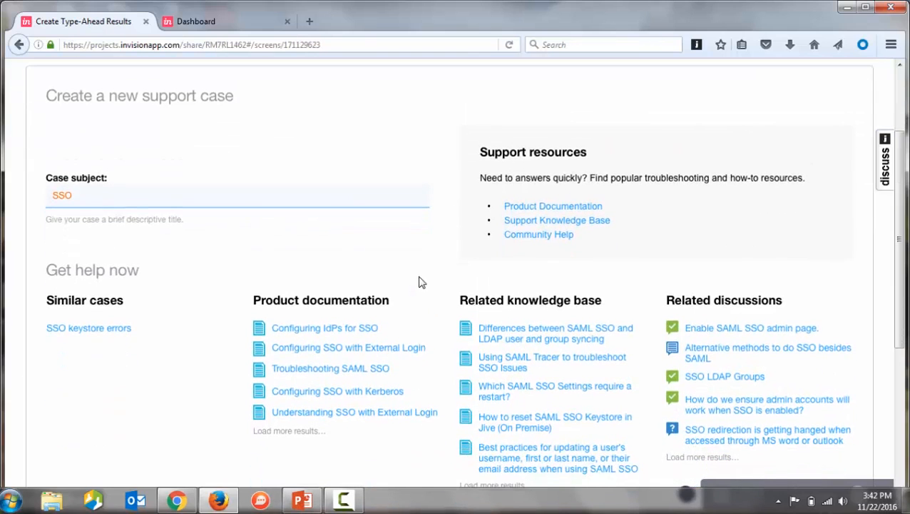
pyautogui.moveTo(425, 293)
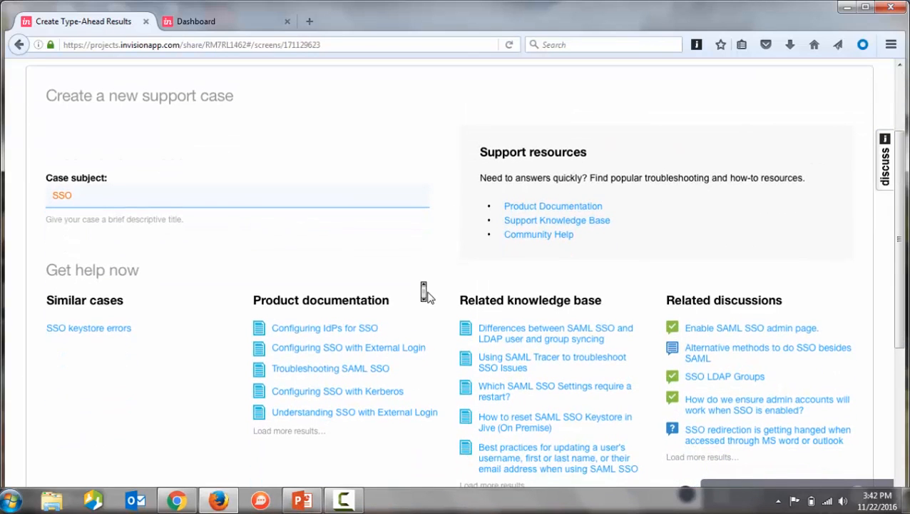
pyautogui.scroll(-3)
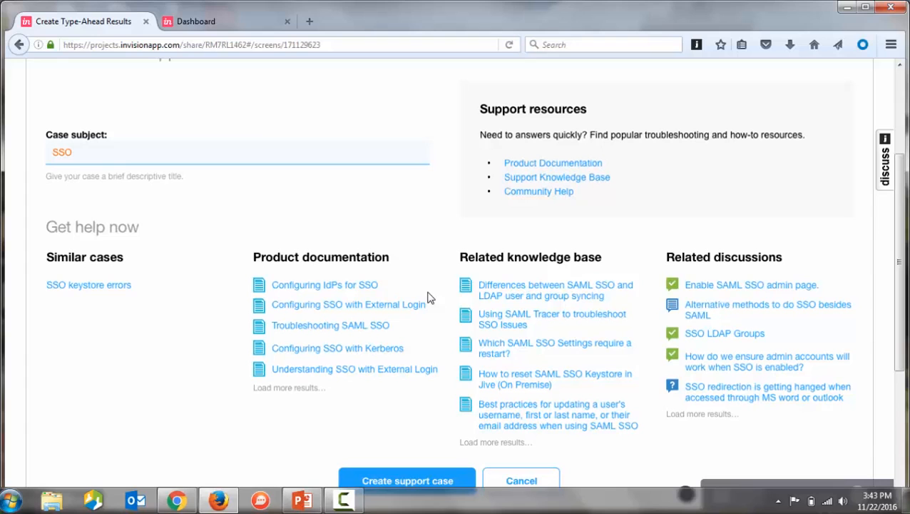
pyautogui.scroll(-3)
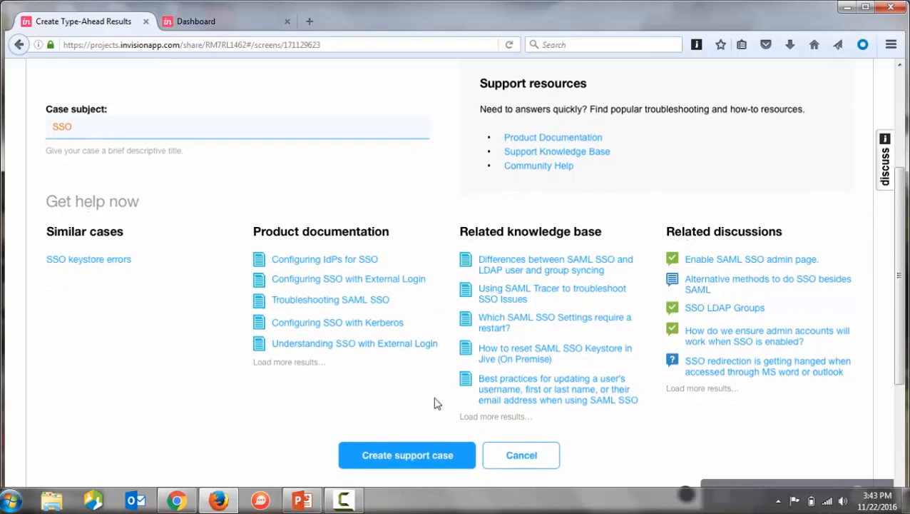
# Continue to the full form and post the SSO logout URL change case, shown as #410982, not assigned
pyautogui.click(407, 455)
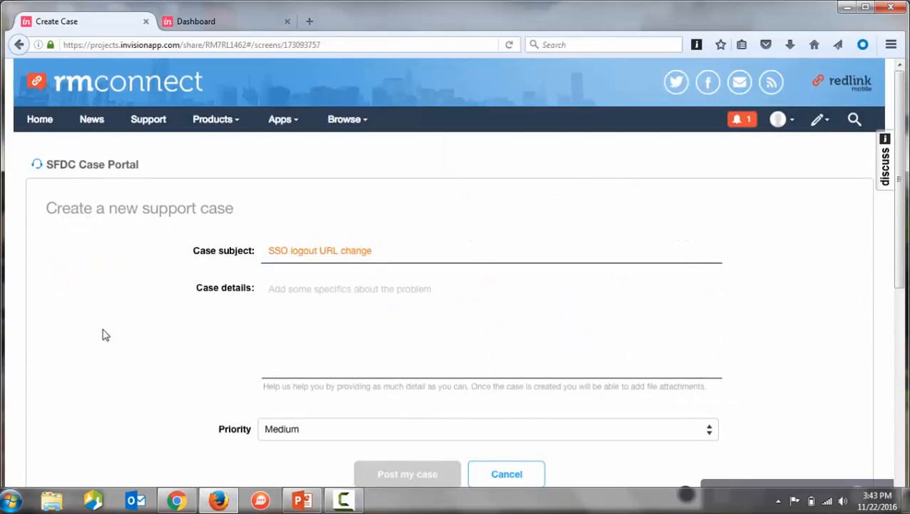
pyautogui.scroll(-3)
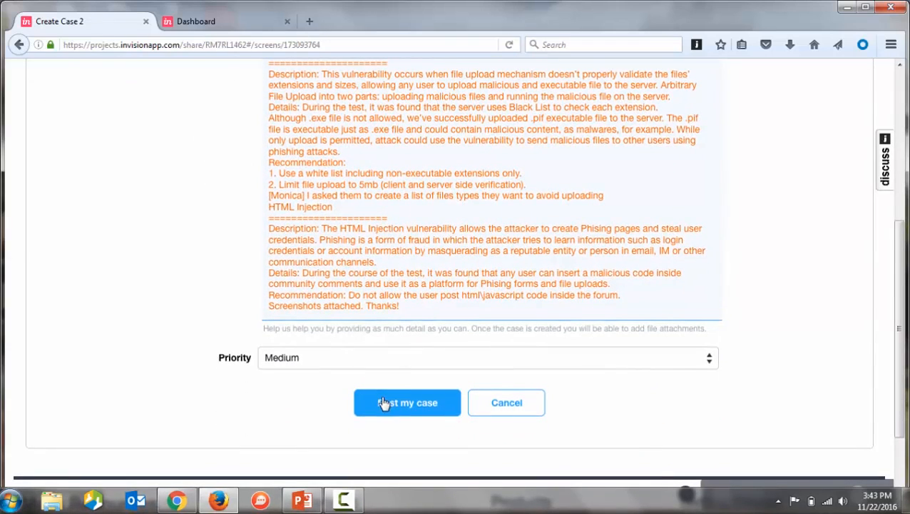
pyautogui.click(407, 402)
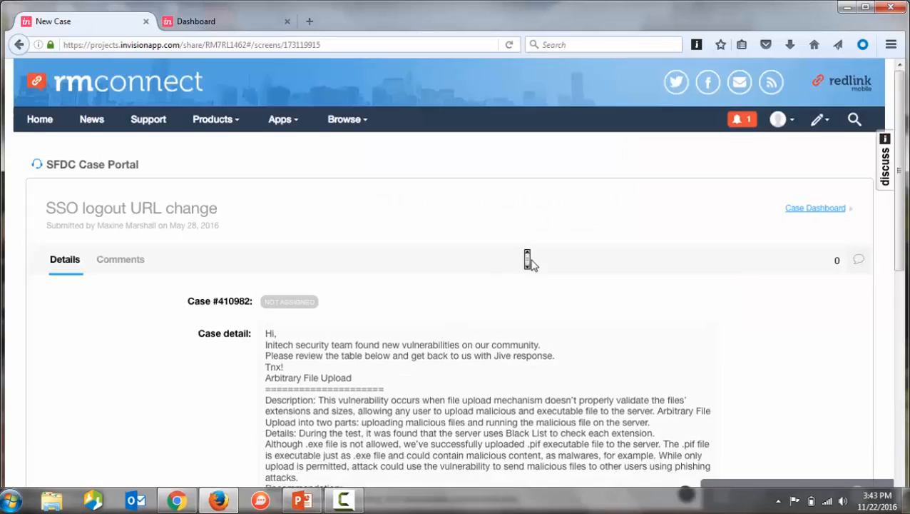
pyautogui.scroll(-3)
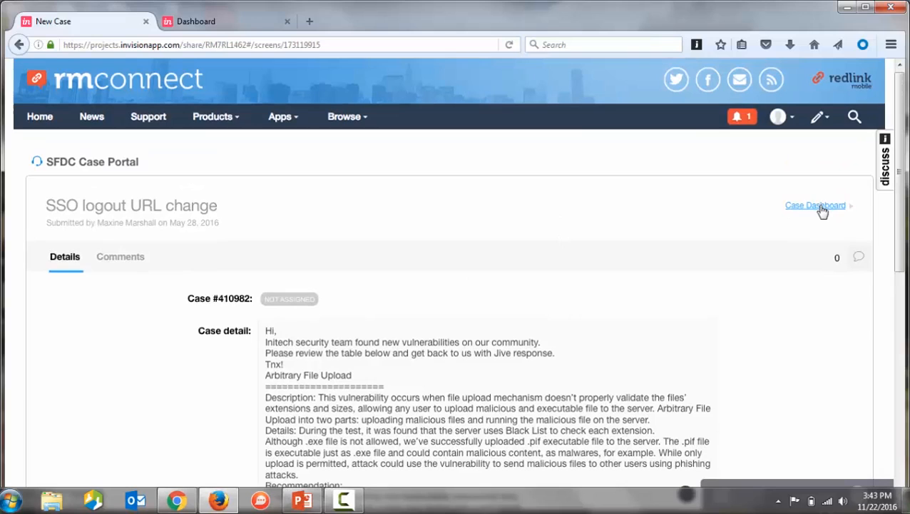
# Return to the Case Dashboard and switch to the mobile prototype's dashboard of open cases
pyautogui.click(815, 206)
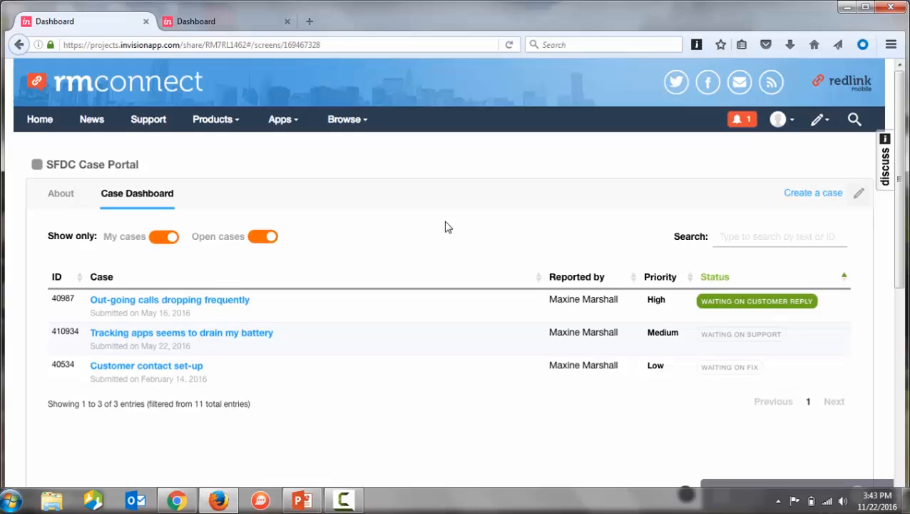
pyautogui.moveTo(381, 201)
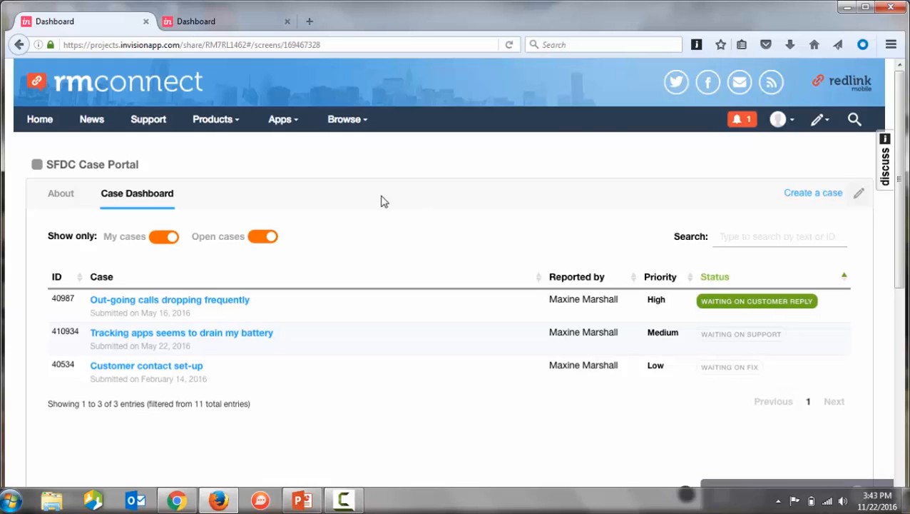
pyautogui.click(207, 20)
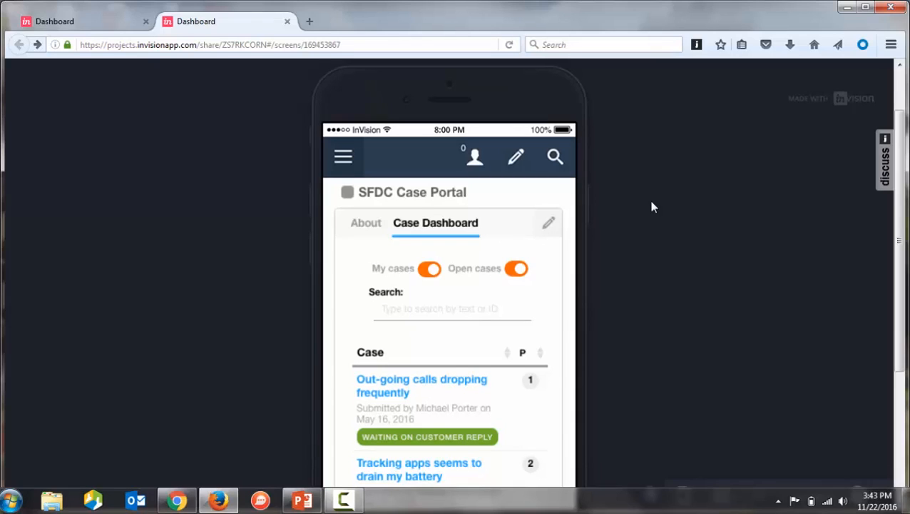
# On mobile, start a new case with subject 'SSO' and review the similar case and SSO documentation suggestions
pyautogui.click(487, 294)
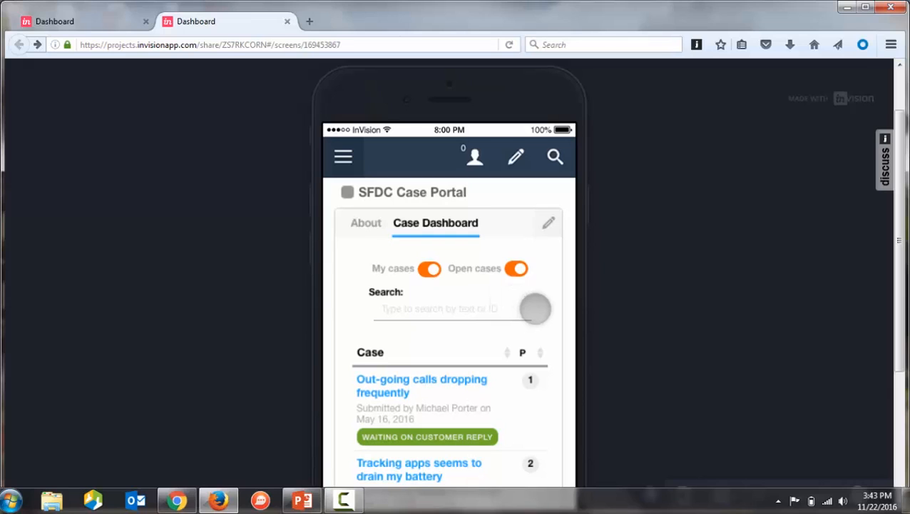
pyautogui.scroll(-3)
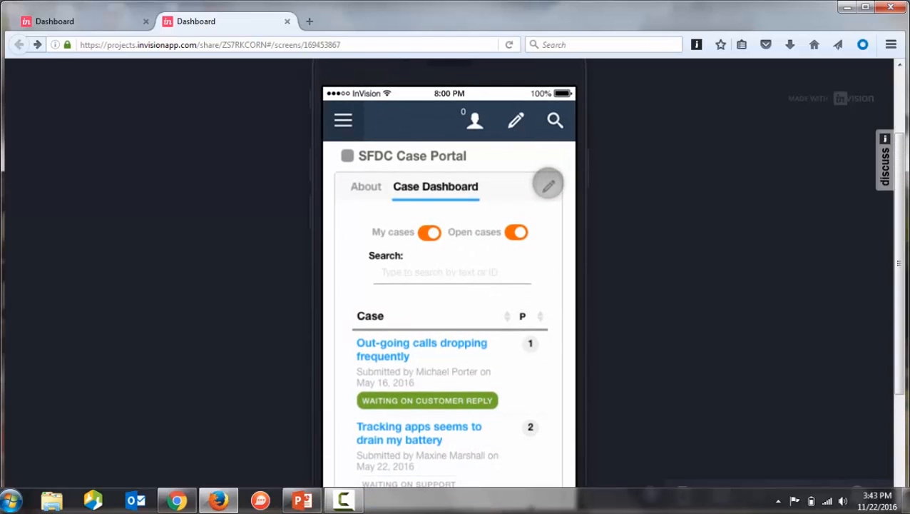
pyautogui.click(548, 183)
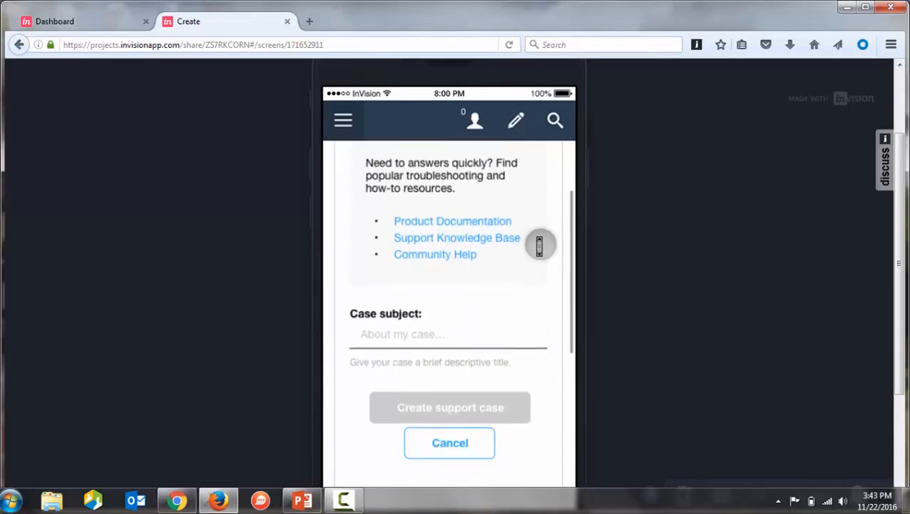
pyautogui.click(448, 334)
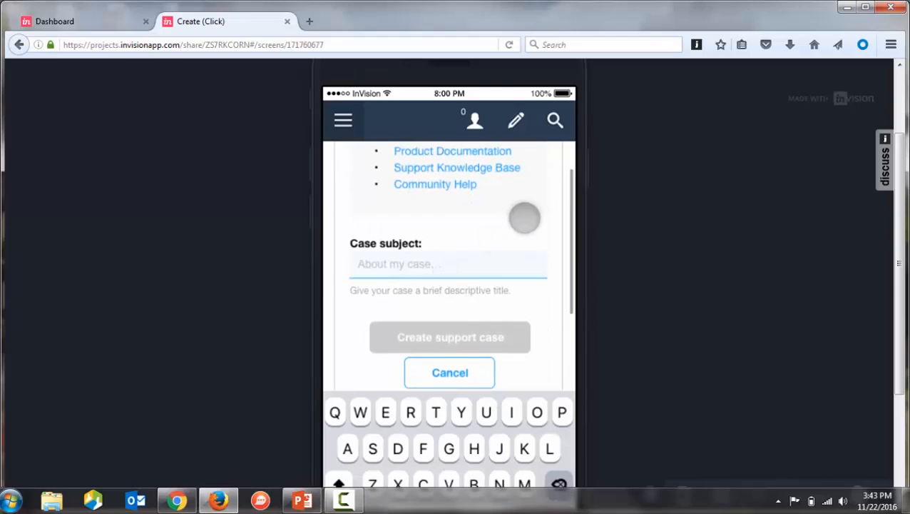
pyautogui.write('SSO')
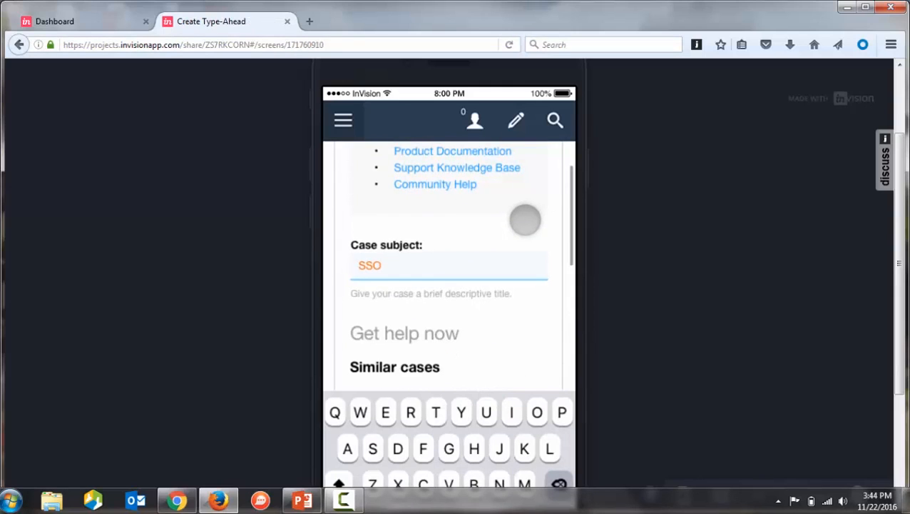
pyautogui.scroll(-3)
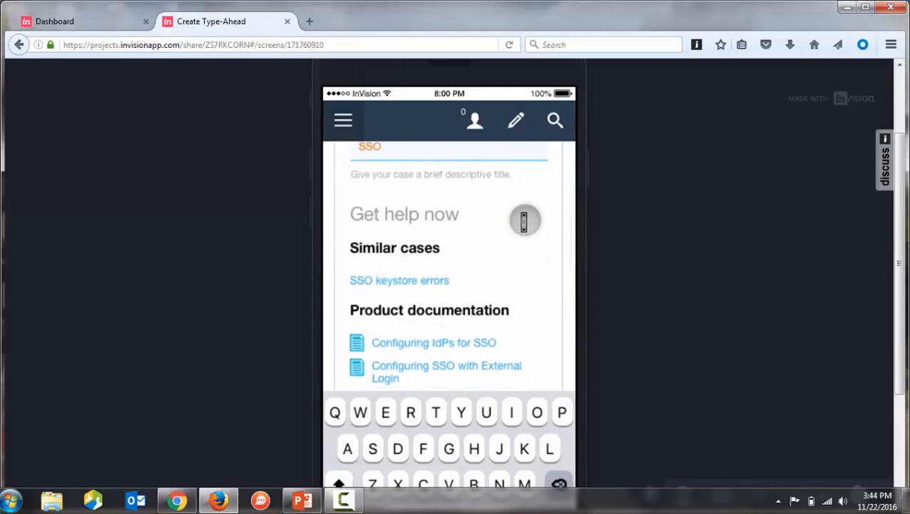